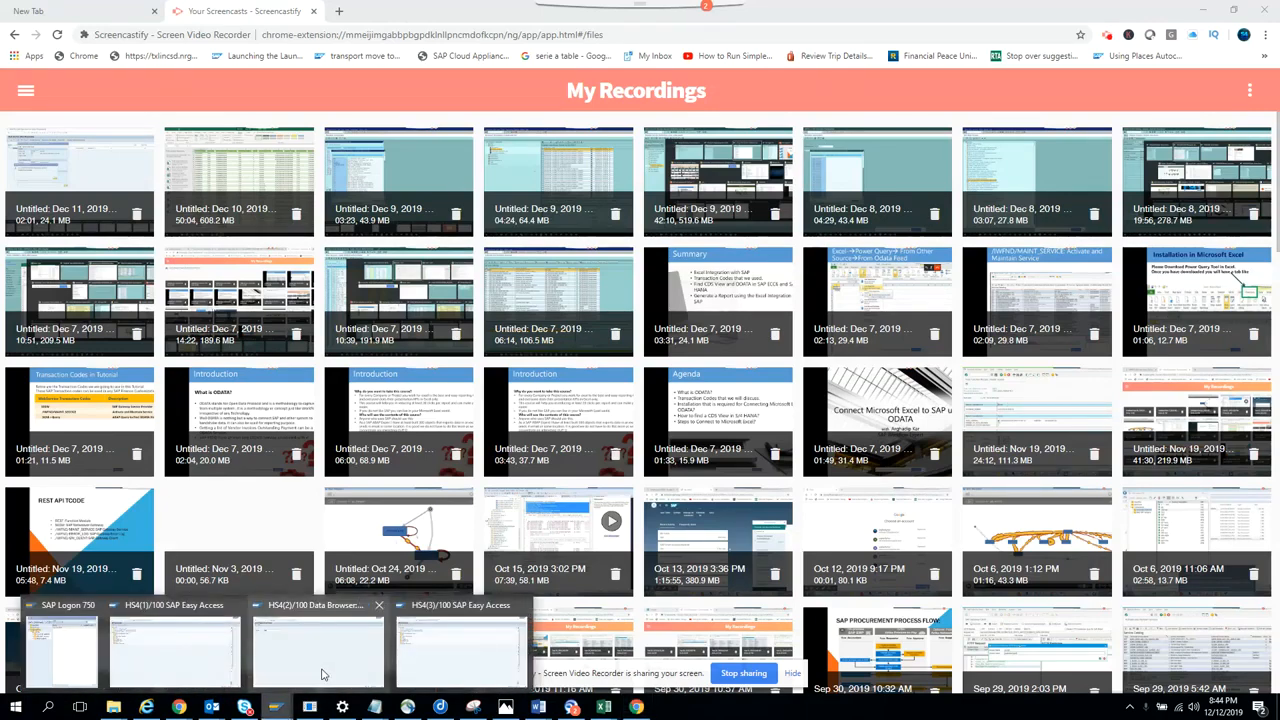
Step: Switch from the Chrome recordings page to the SAP Easy Access window
{"action": "left_click", "coordinate": [176, 650]}
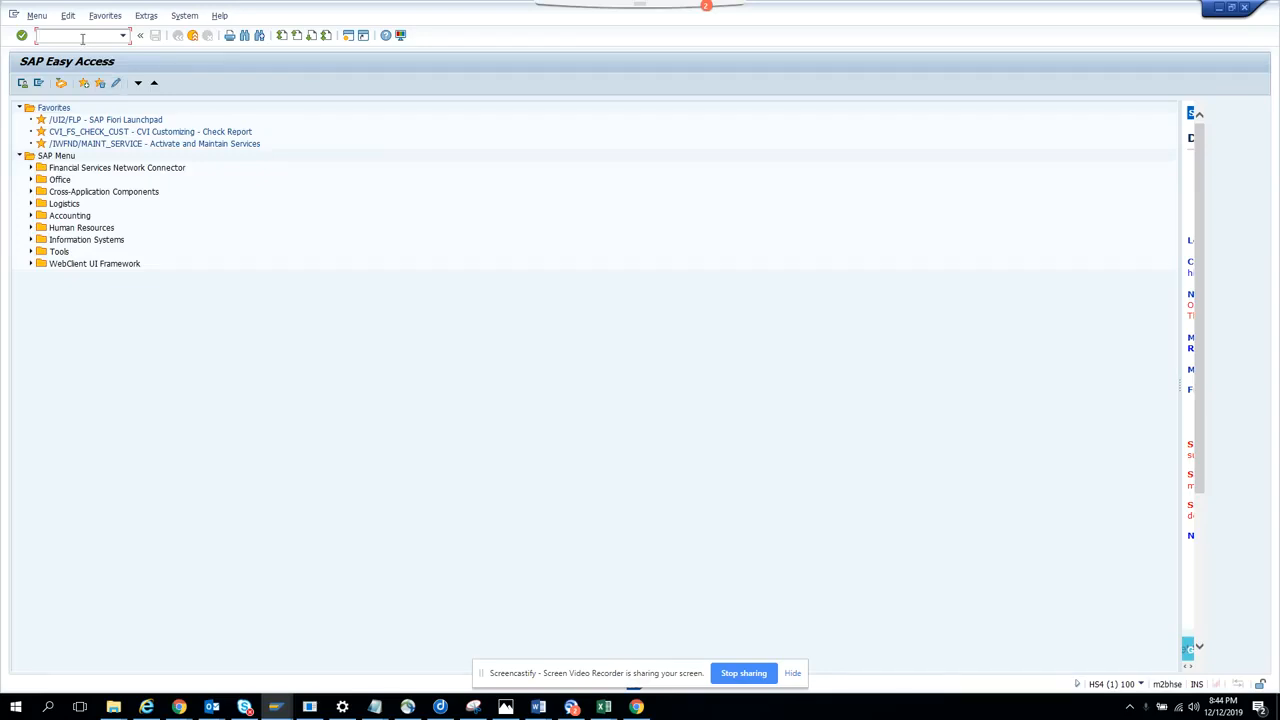
Step: Start /nse16 on table EKPO and pick plant 1710 from the Plant value list
{"action": "type", "text": "/nse"}
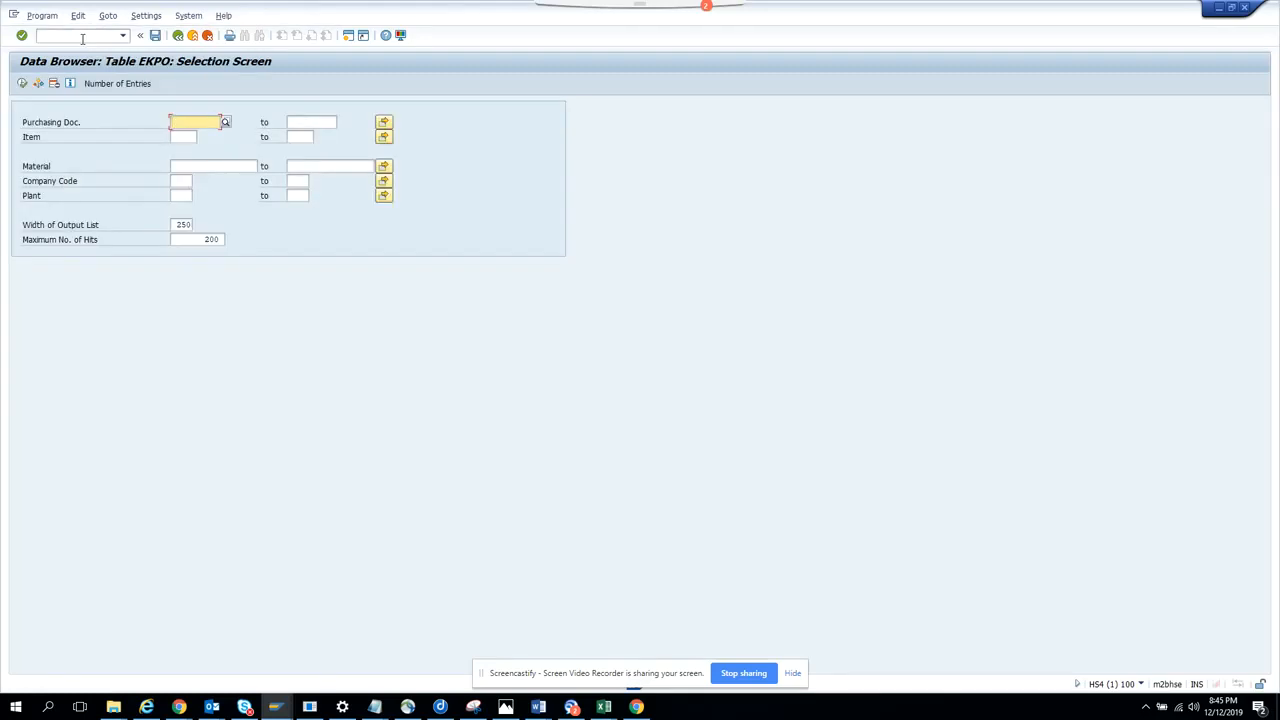
{"action": "left_click", "coordinate": [140, 36]}
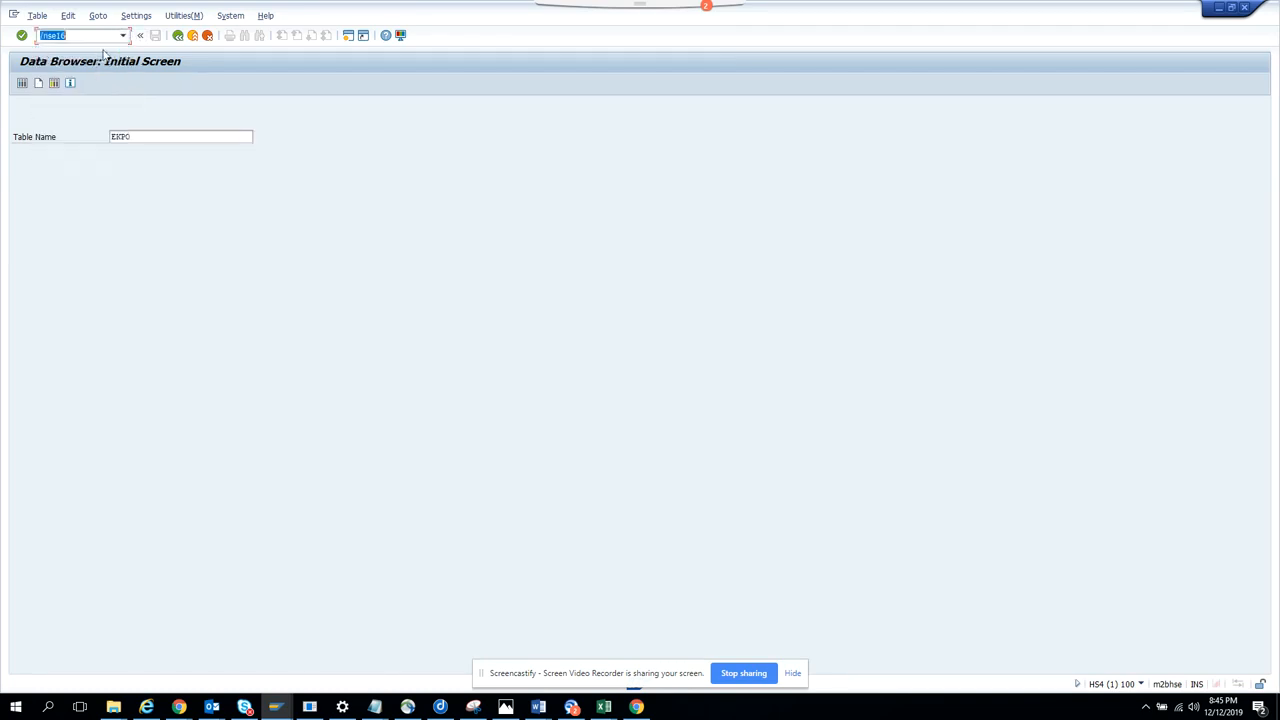
{"action": "left_click", "coordinate": [180, 136]}
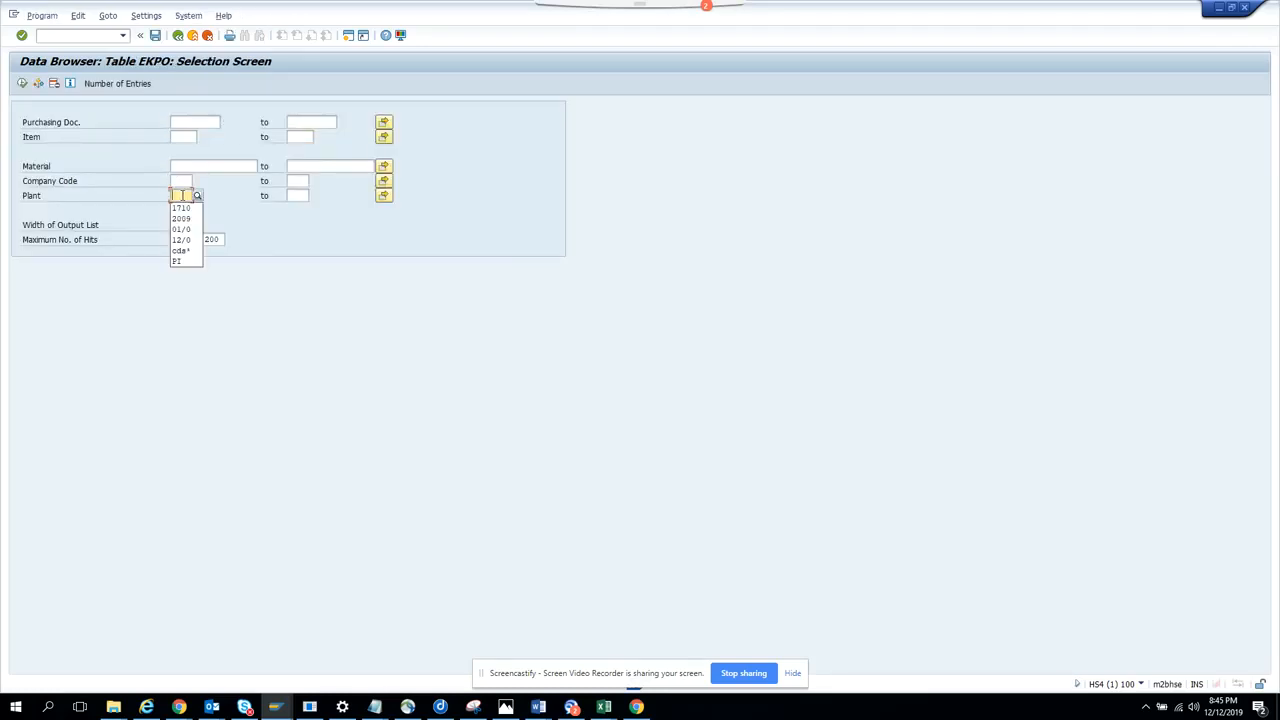
{"action": "left_click", "coordinate": [180, 208]}
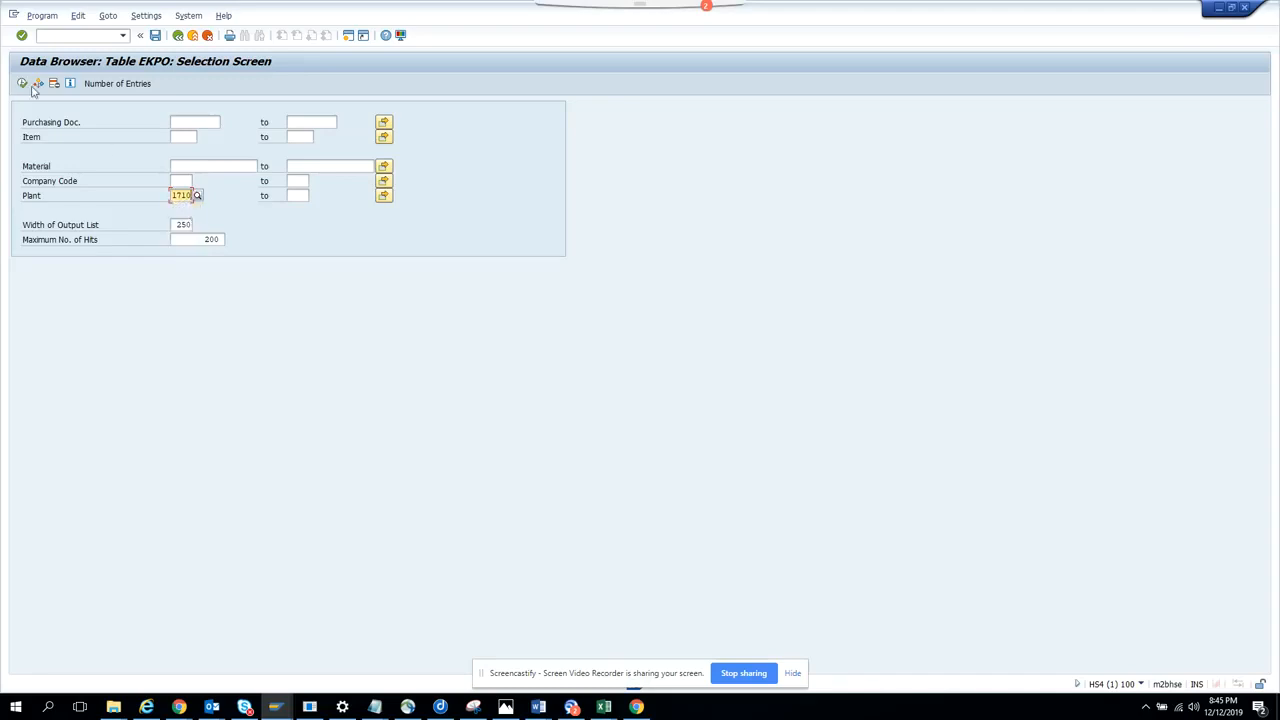
{"action": "mouse_move", "coordinate": [22, 84]}
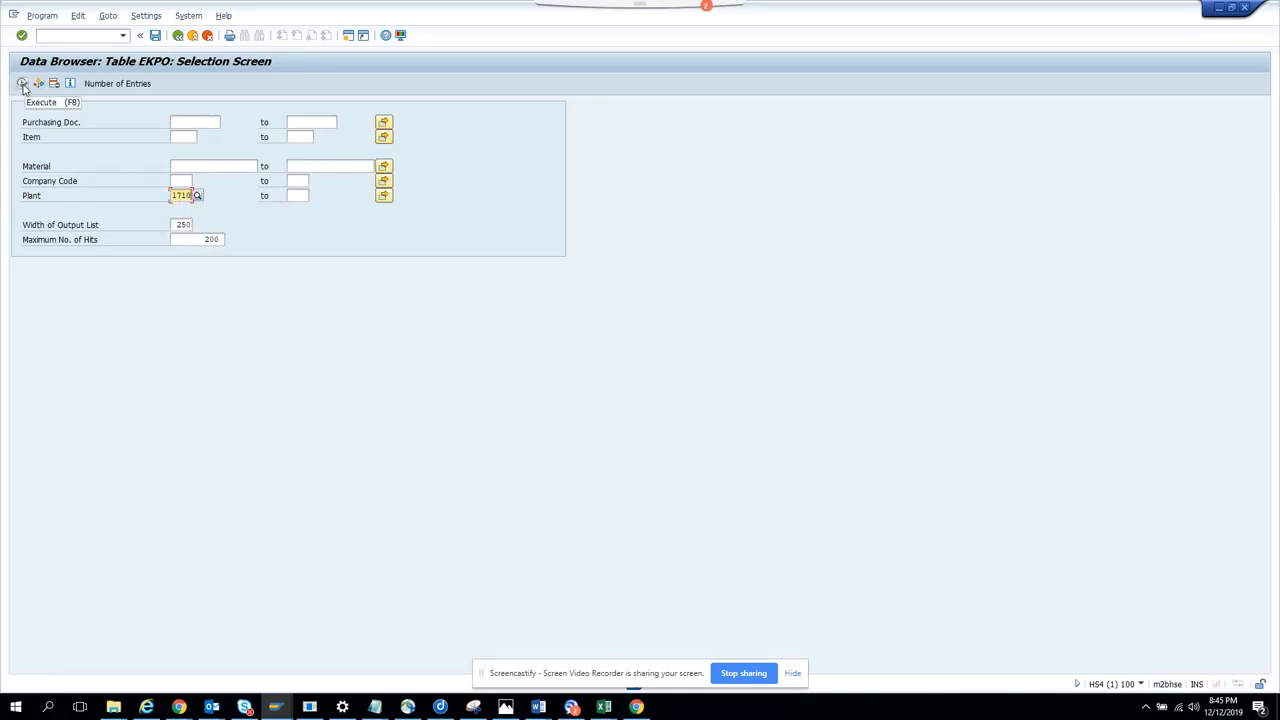
Step: Execute the EKPO selection and block-copy the Purchasing Doc column from the list
{"action": "left_click", "coordinate": [22, 84]}
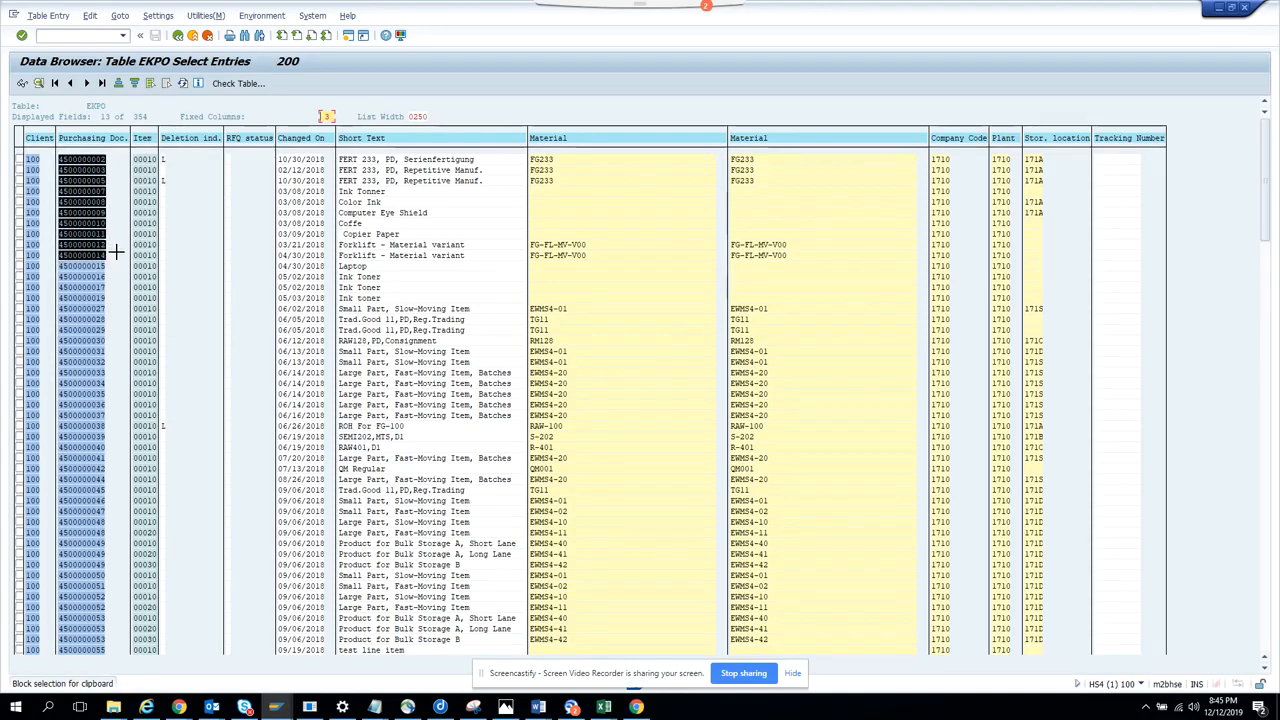
{"action": "left_click_drag", "start_coordinate": [144, 160], "coordinate": [144, 254]}
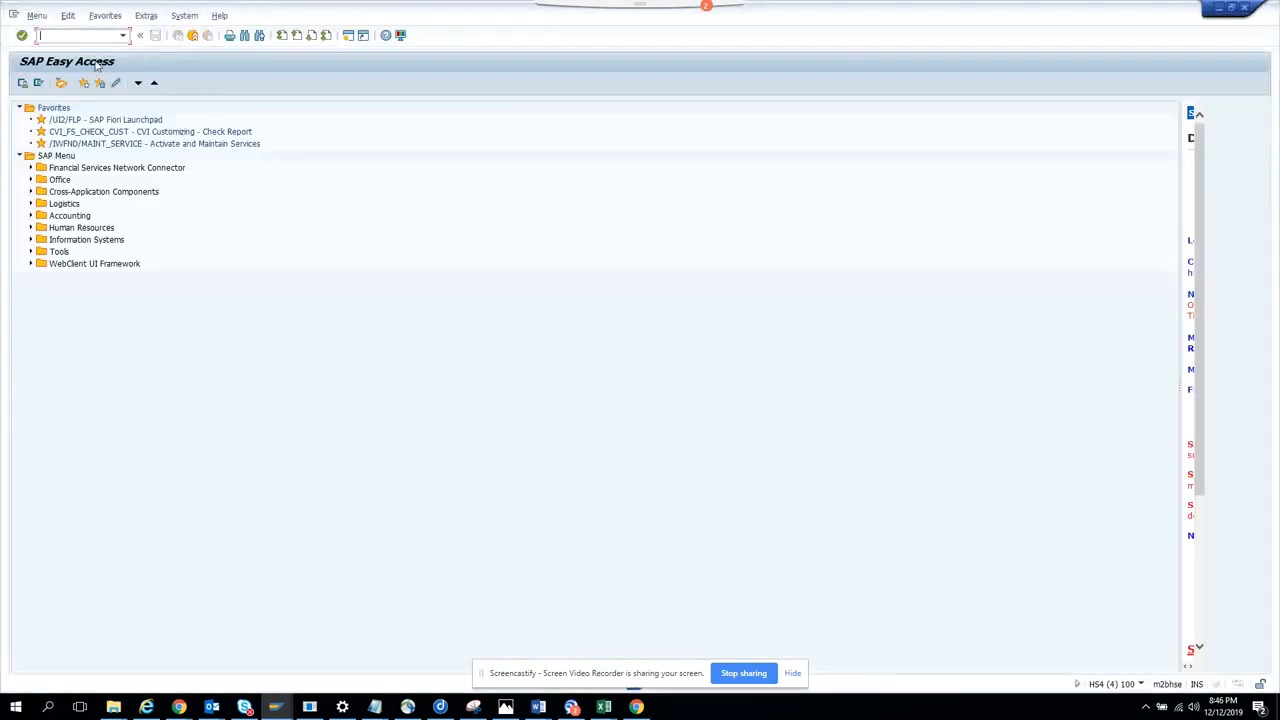
Step: Start ME21N and paste the copied purchase order numbers into the item overview's reference column
{"action": "type", "text": "me21"}
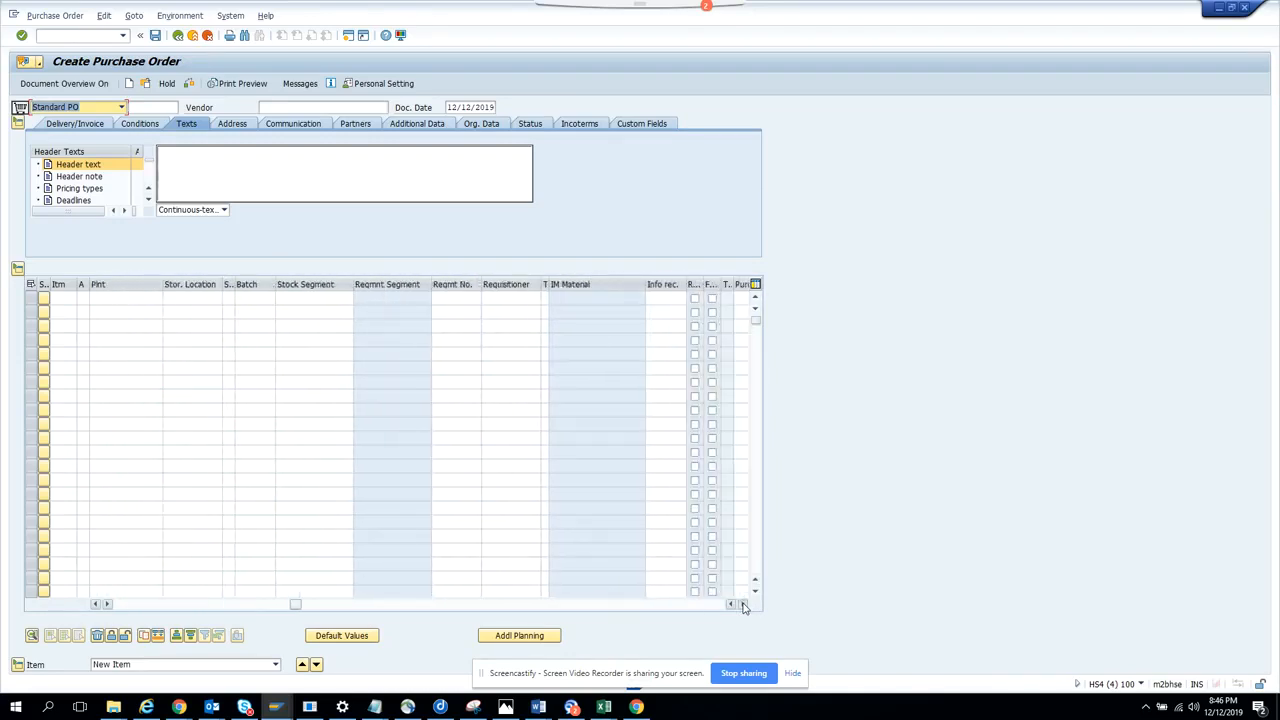
{"action": "scroll", "scroll_direction": "right", "scroll_amount": 3}
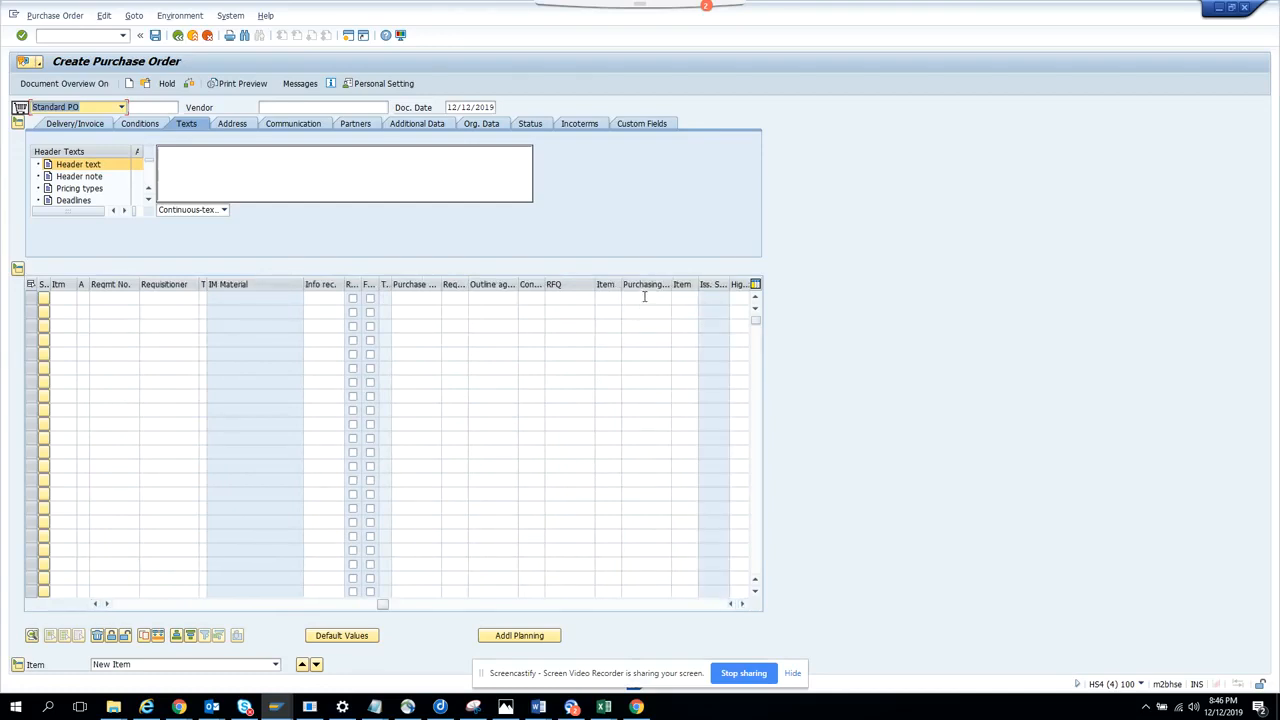
{"action": "left_click", "coordinate": [644, 296]}
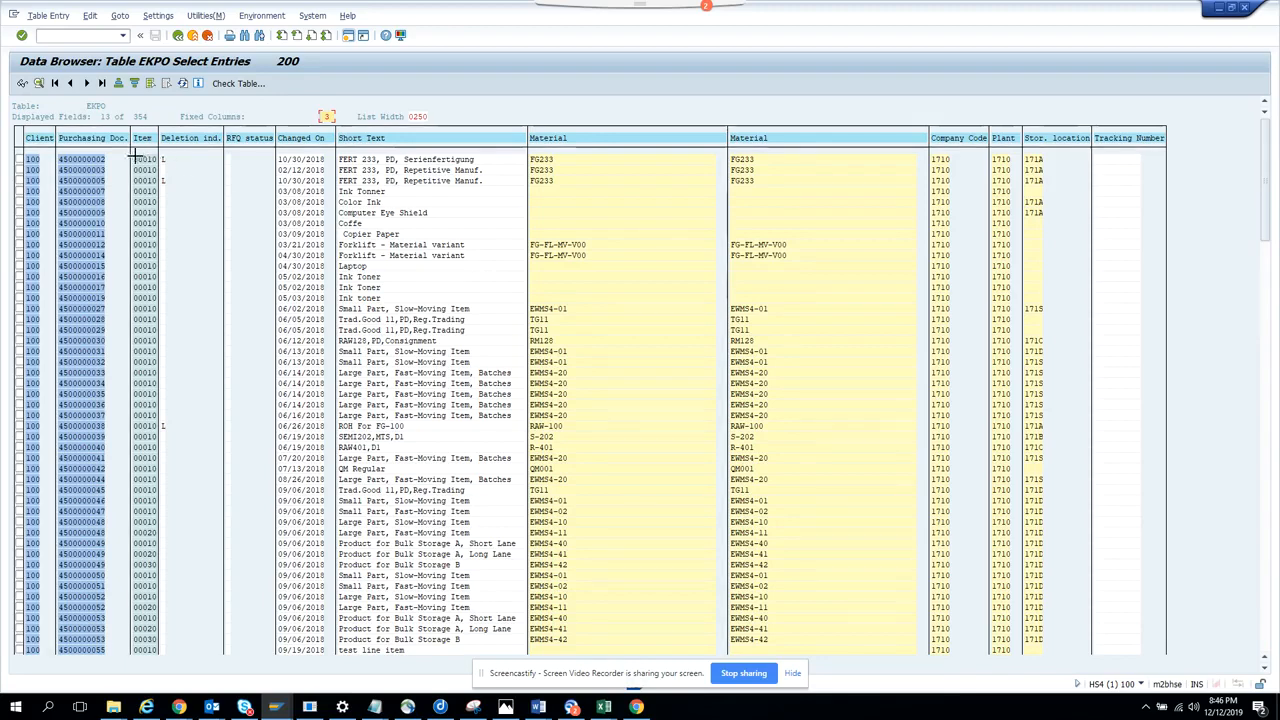
Step: Copy the EKPO item numbers and paste them into the item overview's Item column
{"action": "left_click_drag", "start_coordinate": [144, 160], "coordinate": [144, 340]}
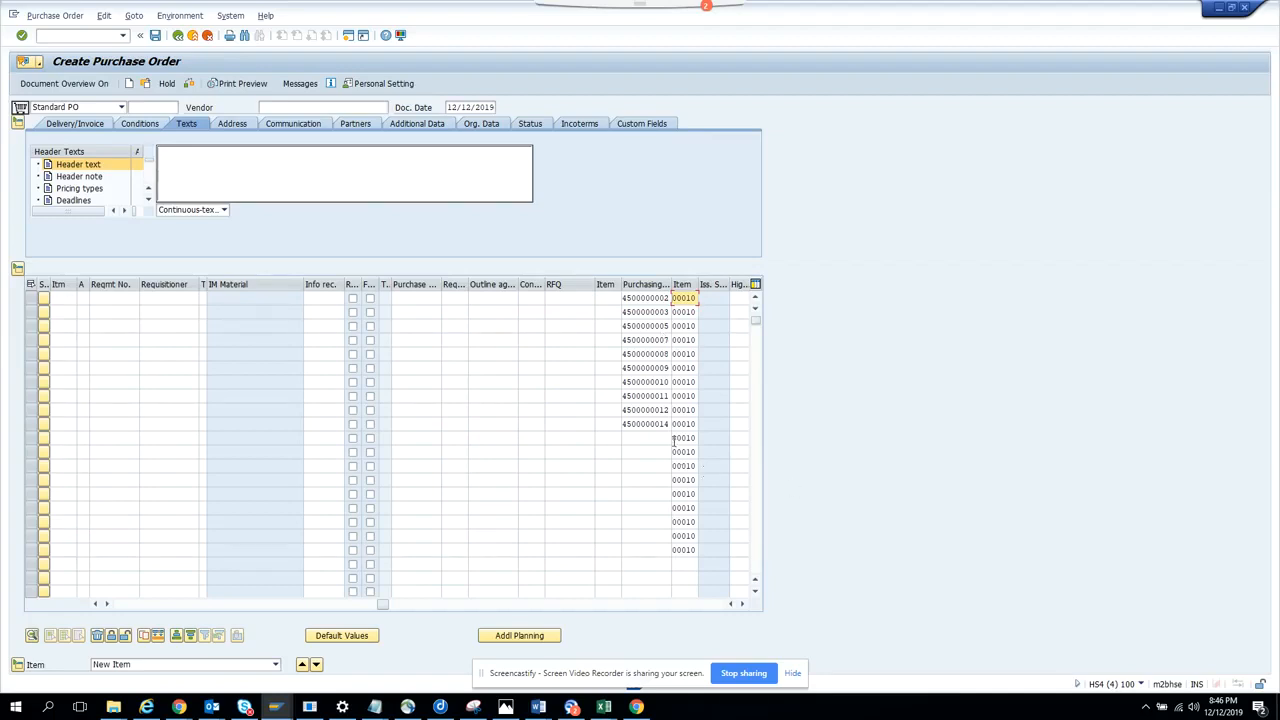
{"action": "left_click", "coordinate": [684, 438]}
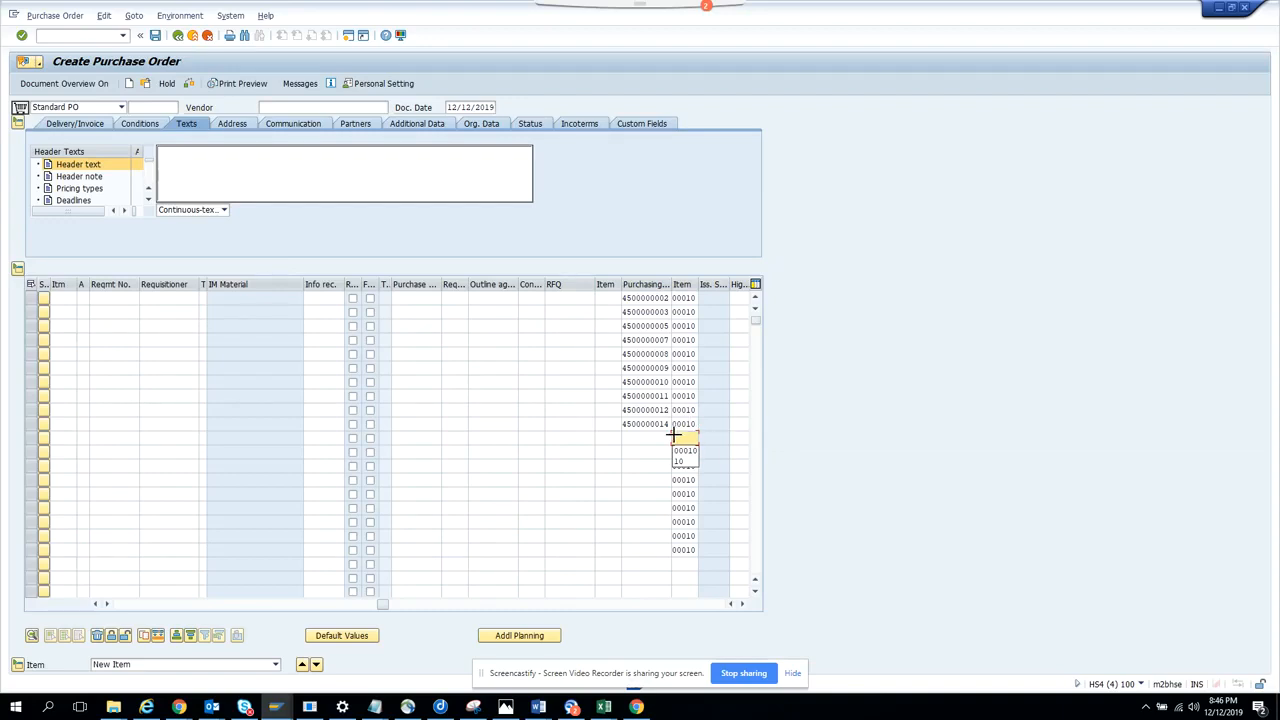
{"action": "left_click", "coordinate": [684, 436]}
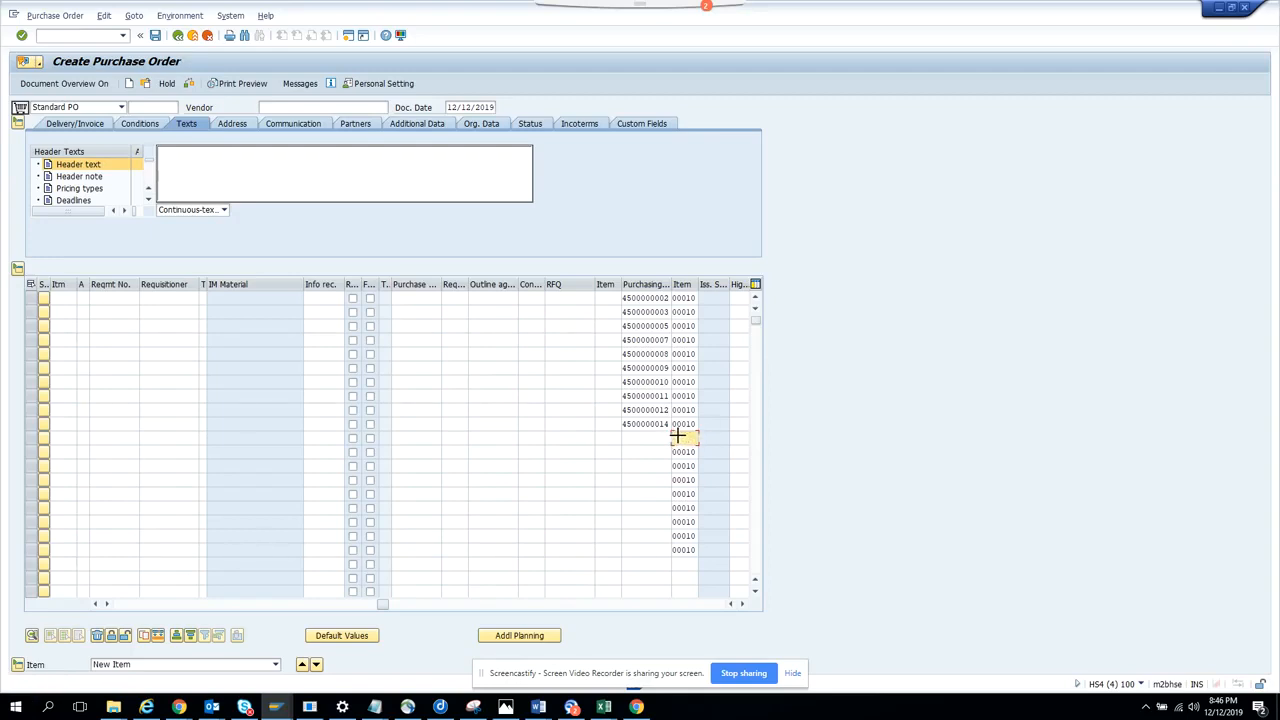
{"action": "left_click_drag", "start_coordinate": [684, 436], "coordinate": [684, 550]}
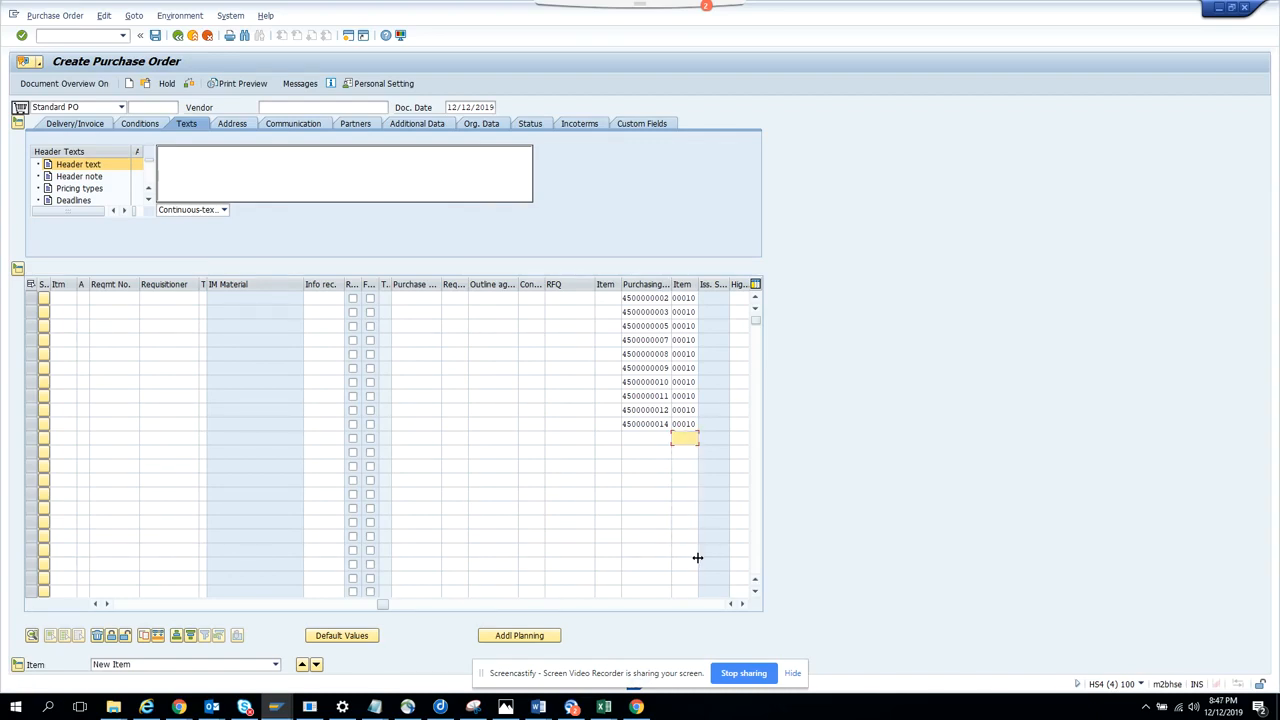
{"action": "mouse_move", "coordinate": [698, 560]}
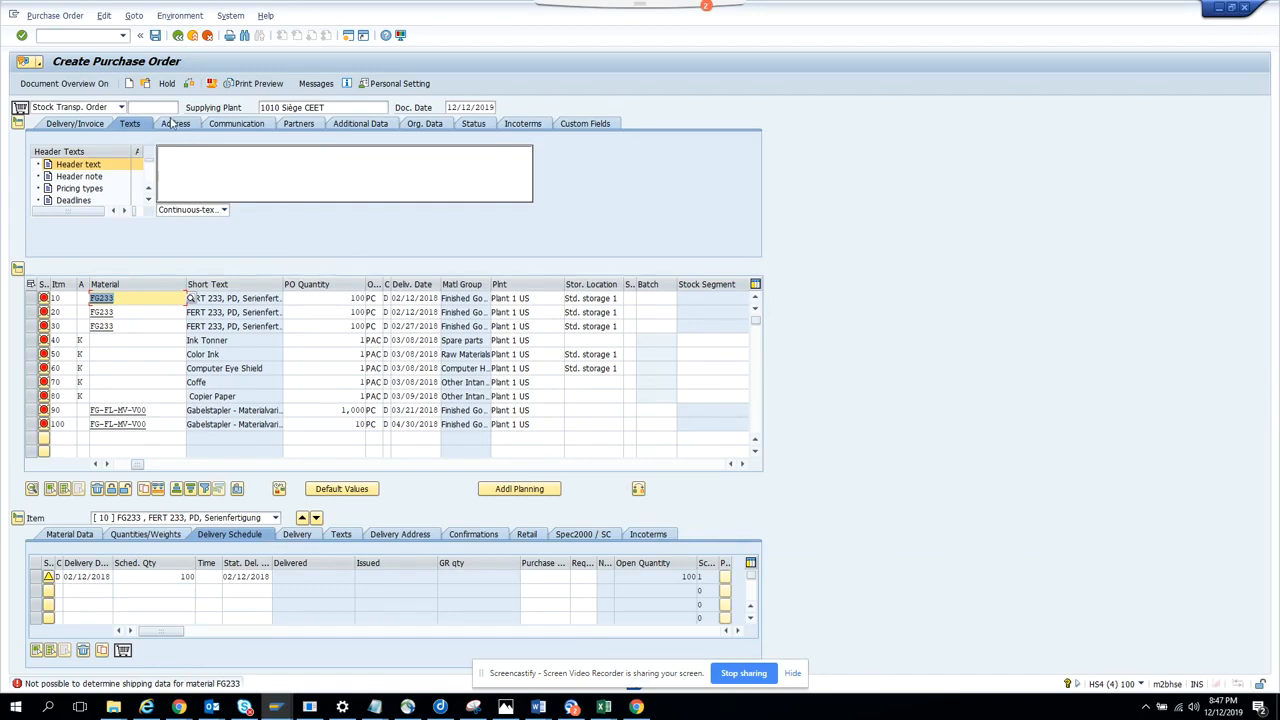
{"action": "mouse_move", "coordinate": [168, 84]}
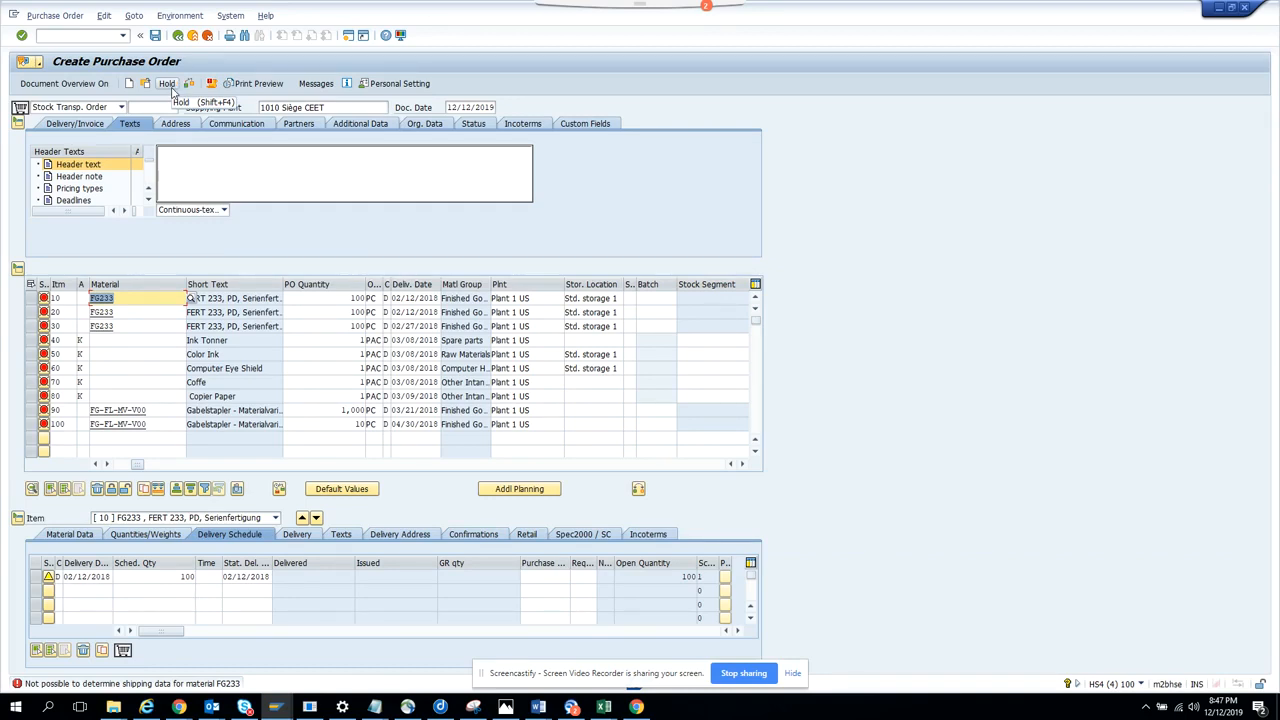
Step: Hold the stock transport order so it is saved under a new document number
{"action": "left_click", "coordinate": [166, 84]}
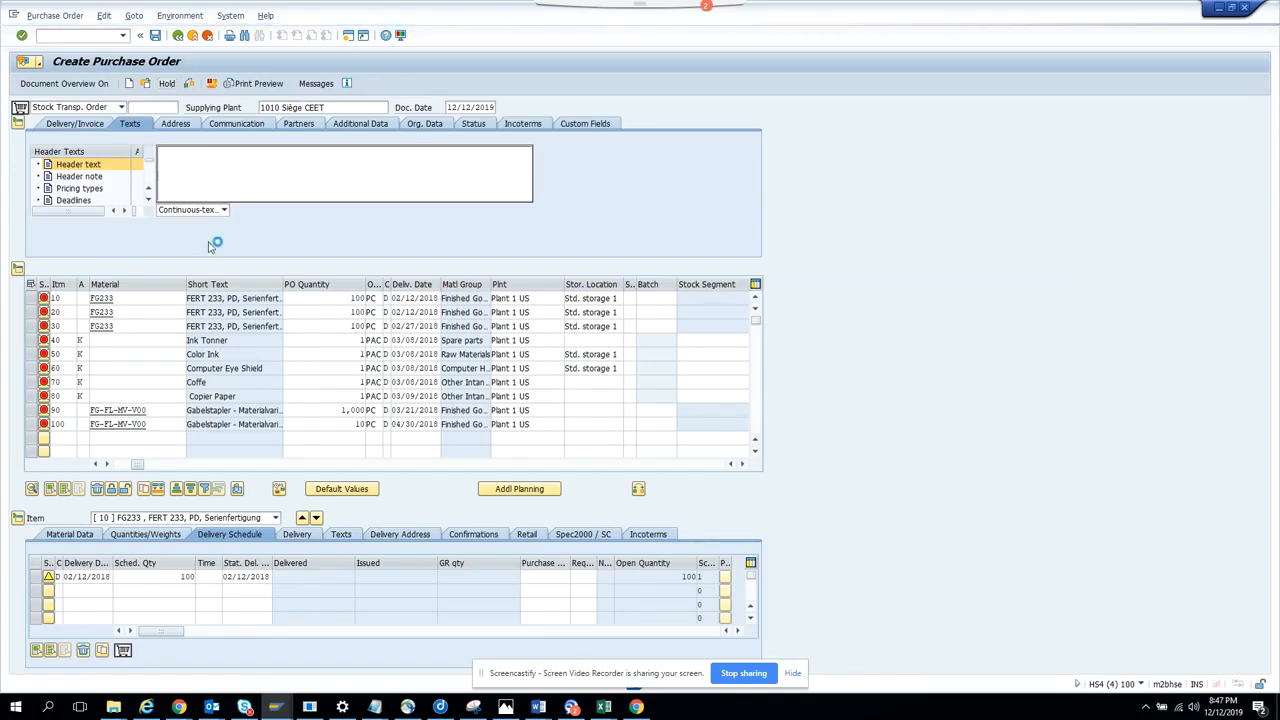
{"action": "left_click", "coordinate": [166, 84]}
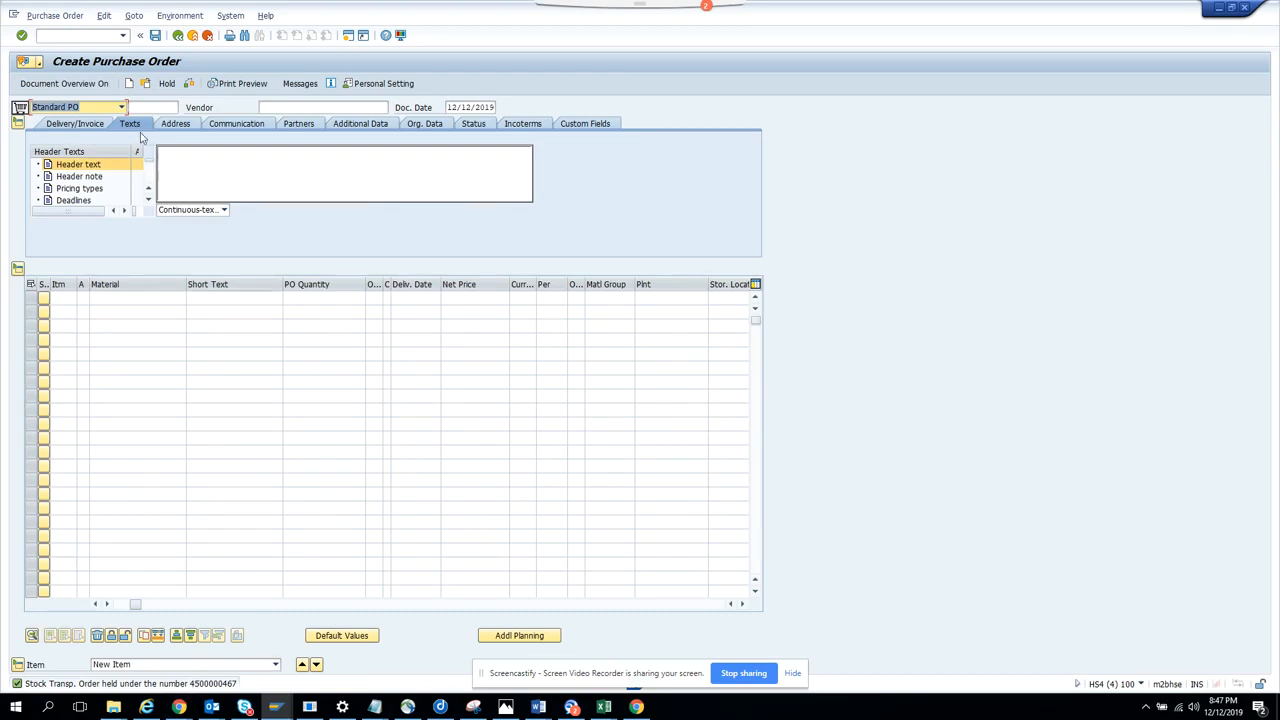
{"action": "mouse_move", "coordinate": [192, 688]}
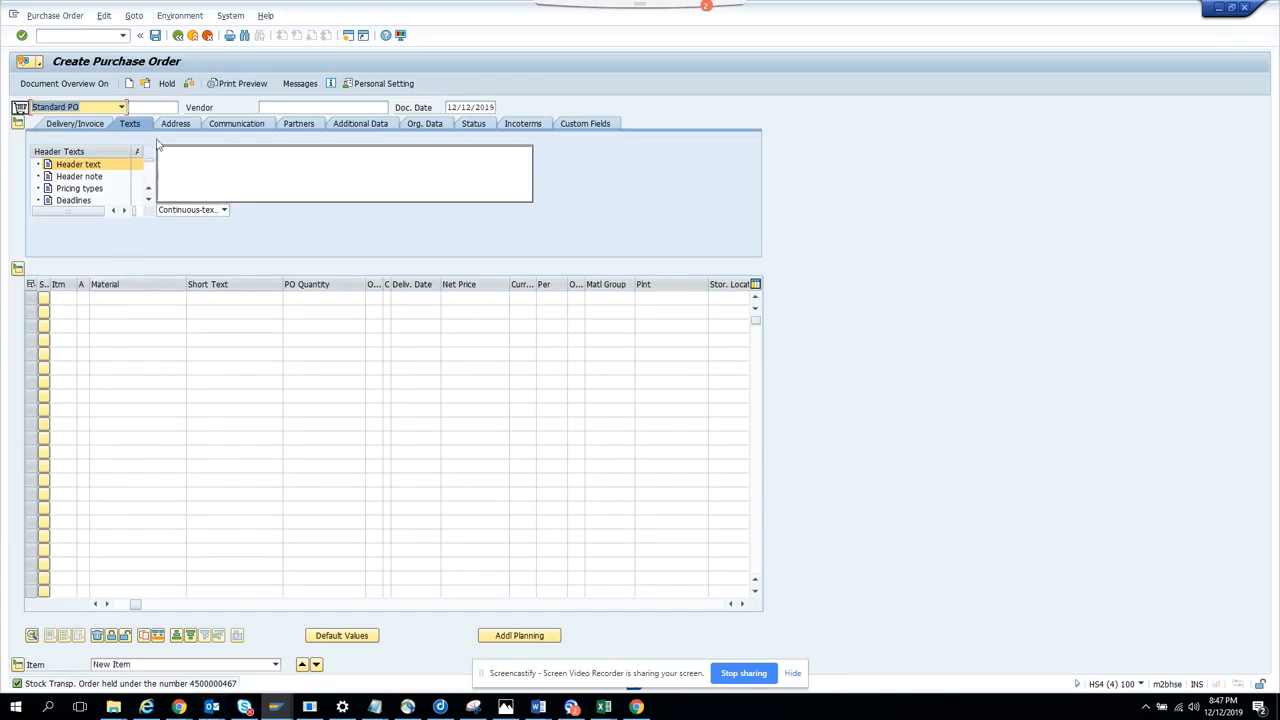
{"action": "mouse_move", "coordinate": [144, 84]}
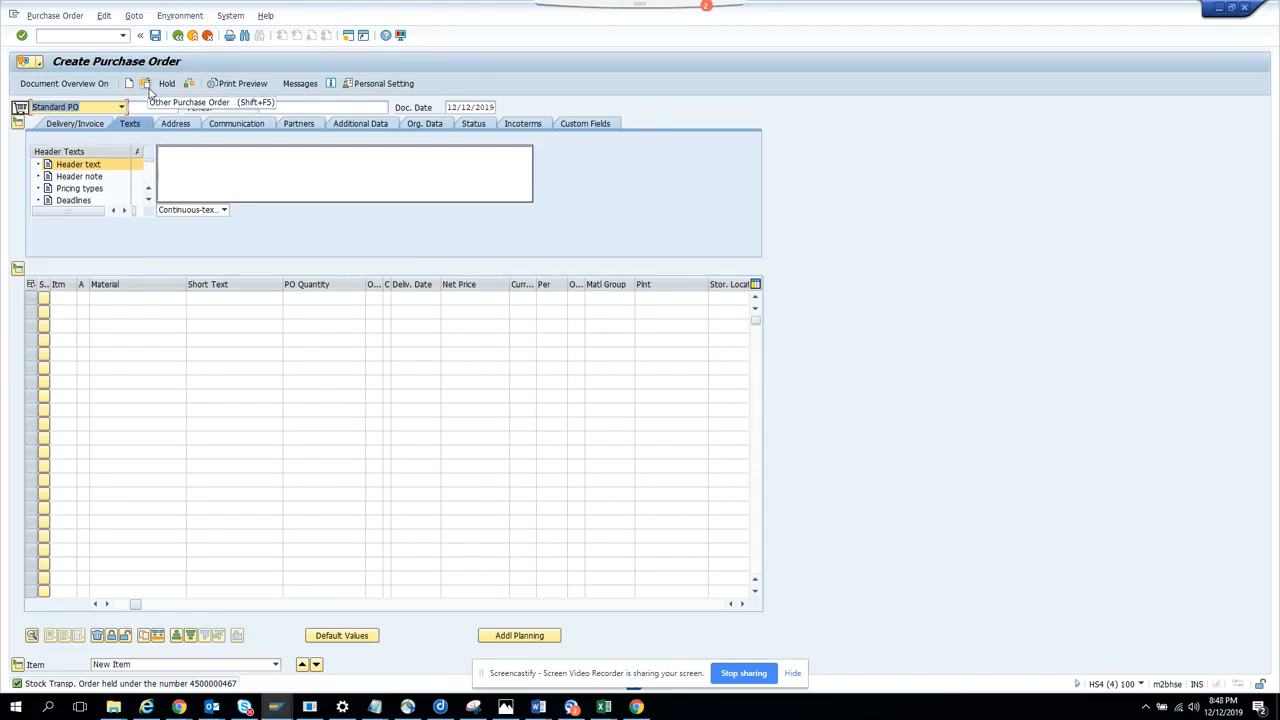
{"action": "left_click", "coordinate": [144, 90]}
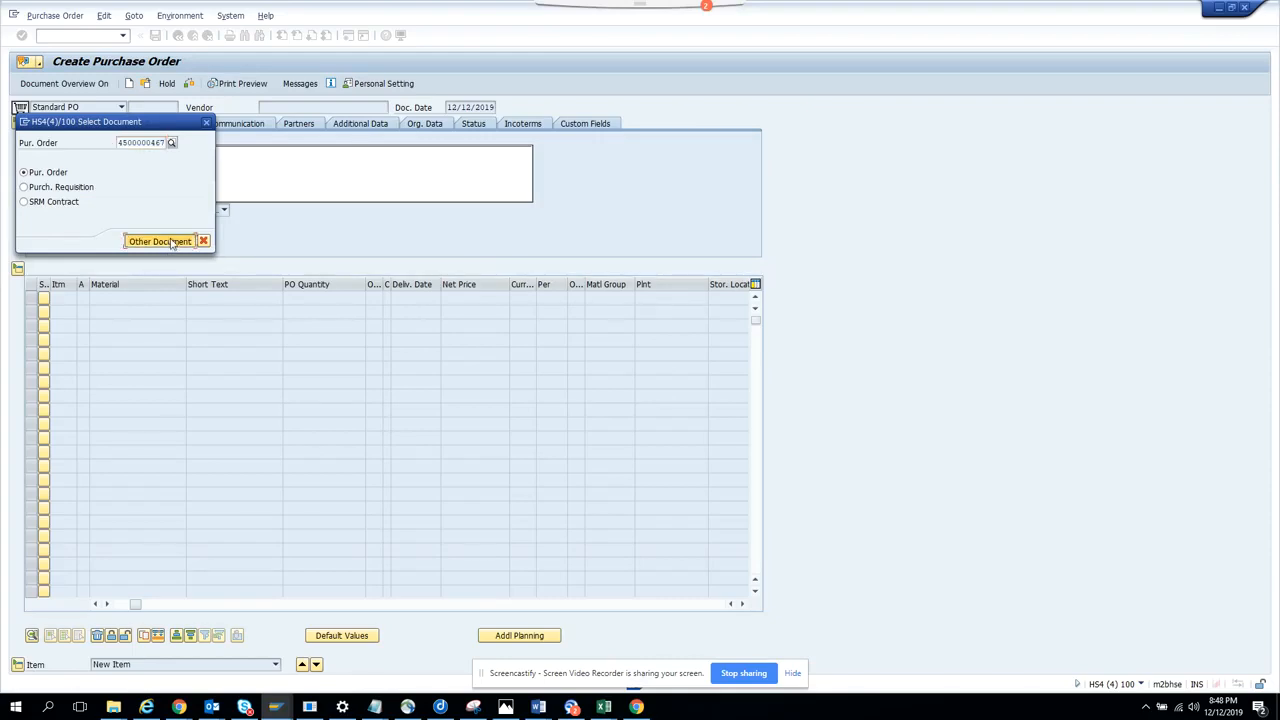
{"action": "left_click", "coordinate": [160, 240]}
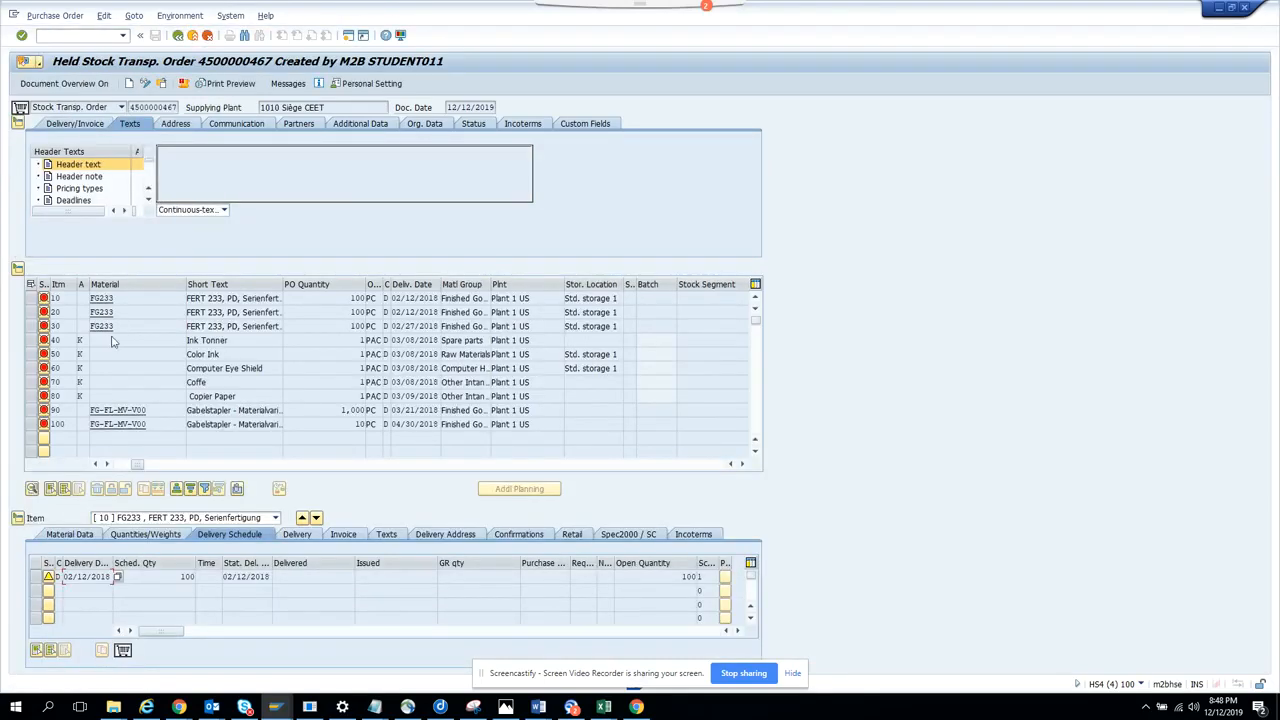